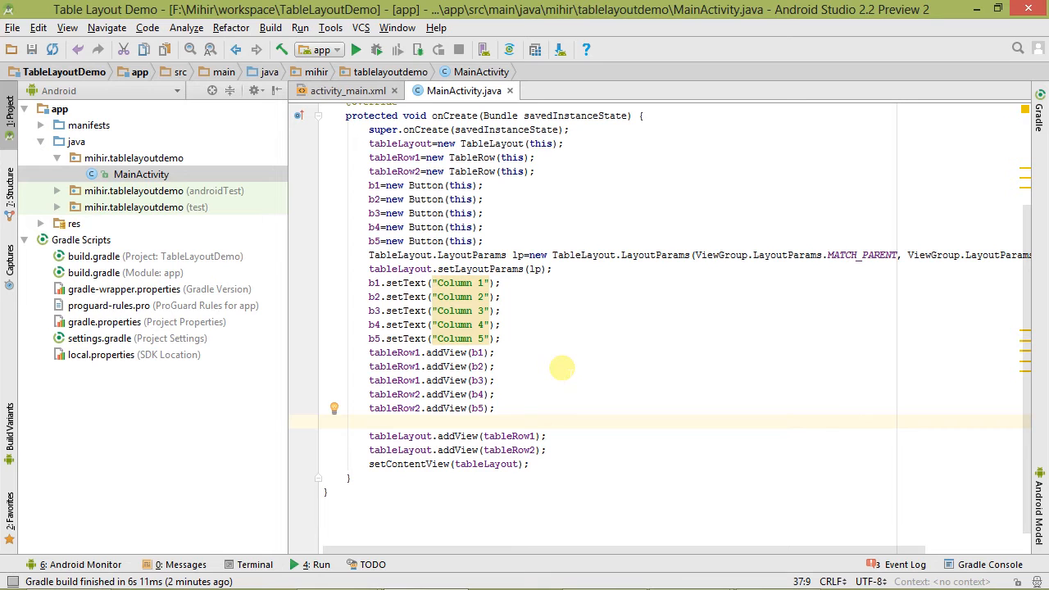
- Add tableLayout.setColumnCollapsed(1,true); after the addView calls and run the app
type("tableLayout.")
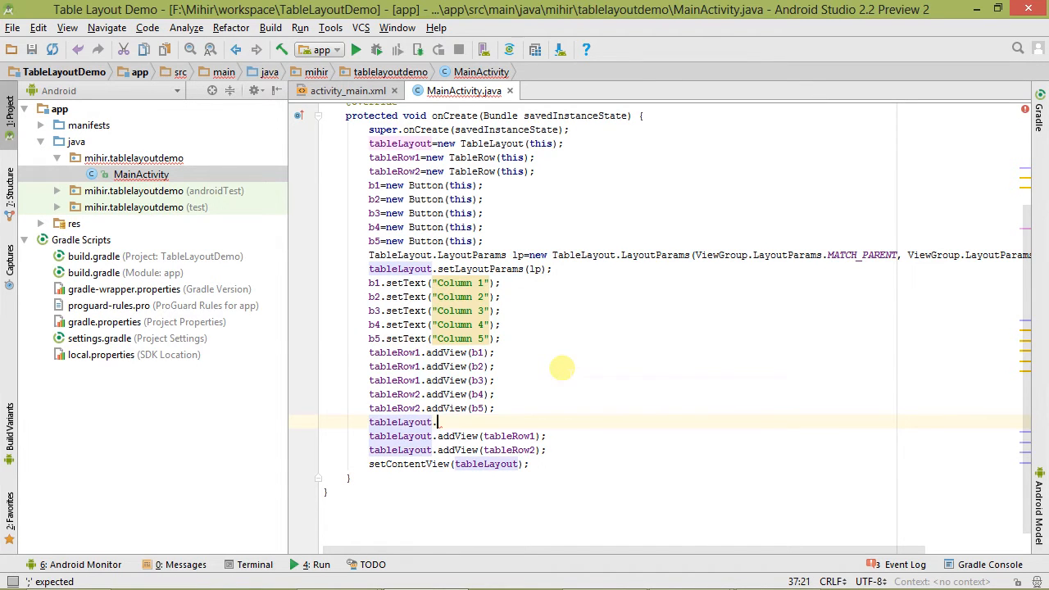
type("setColumnCollapsed();")
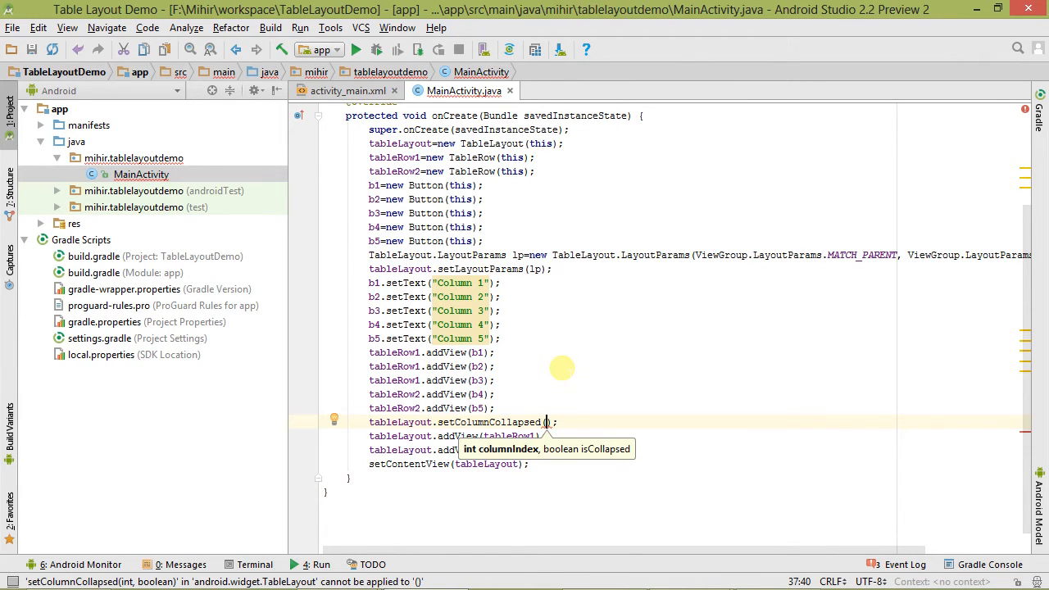
type("1")
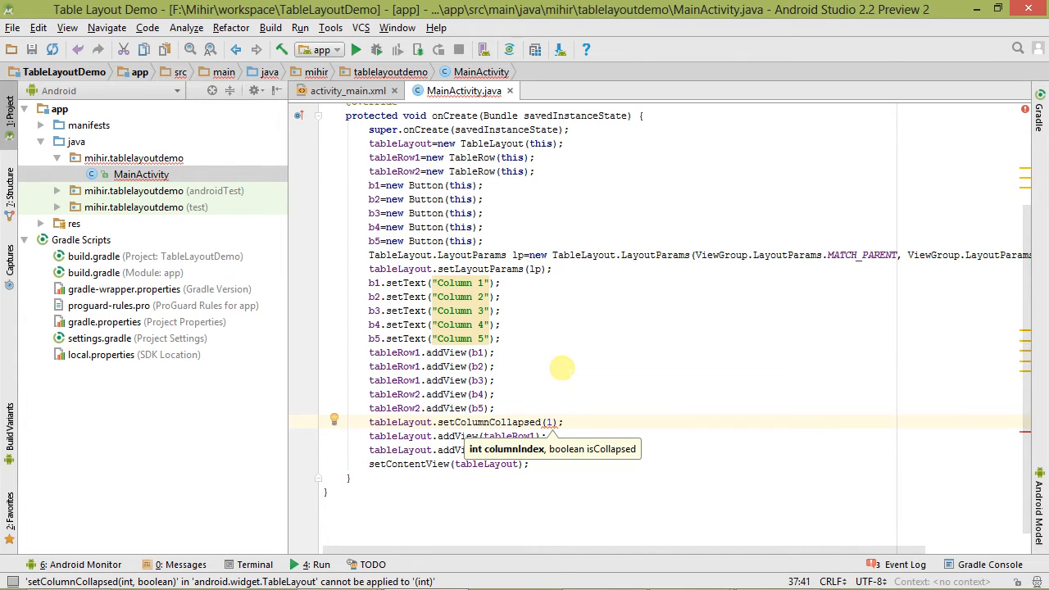
type(",true")
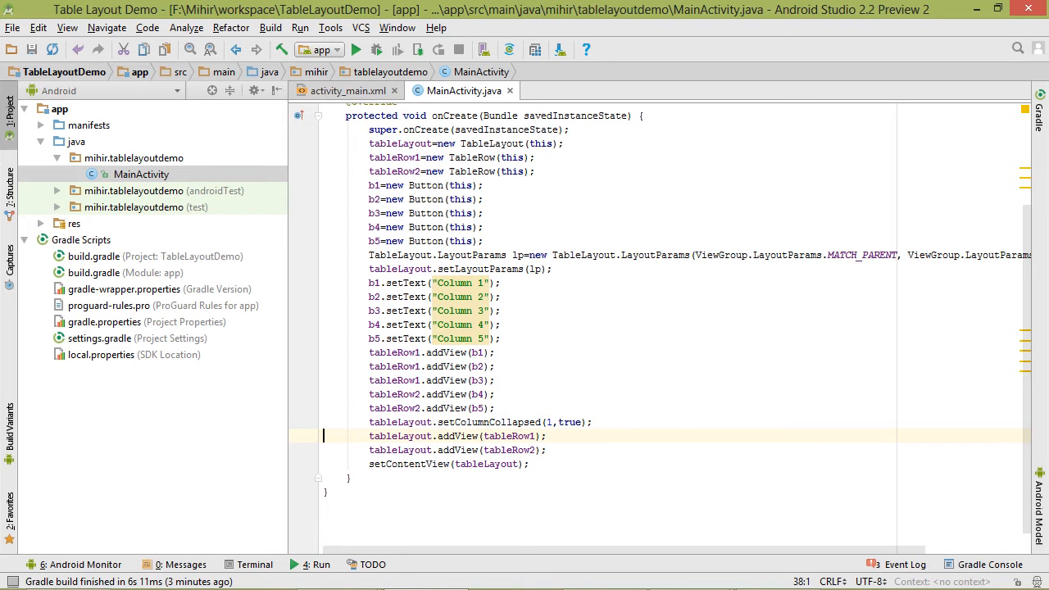
left_click(355, 49)
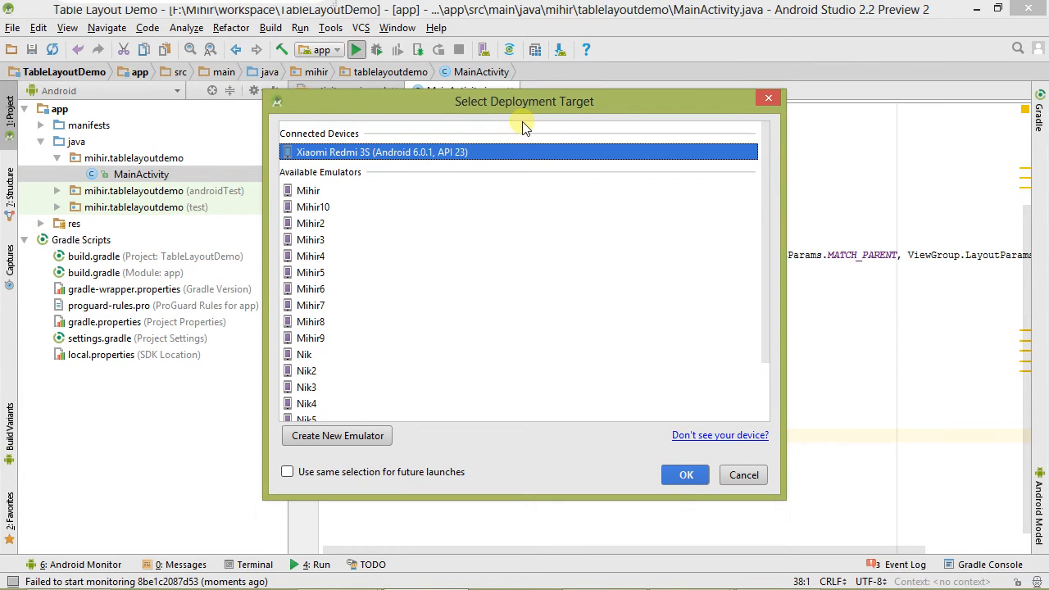
- Deploy the collapsed-column build to the connected Xiaomi Redmi 3S phone
left_click(685, 475)
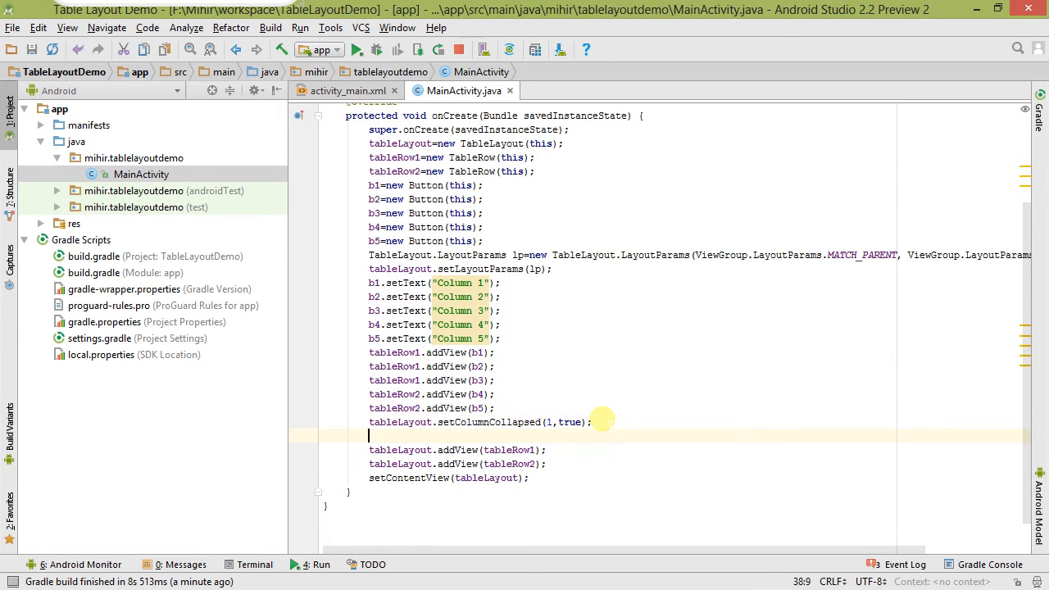
- Delete the setColumnCollapsed(1,true) statement, leaving a blank line after setLayoutParams(lp)
type("tableLayout.setColumnCollapsed(1,true);")
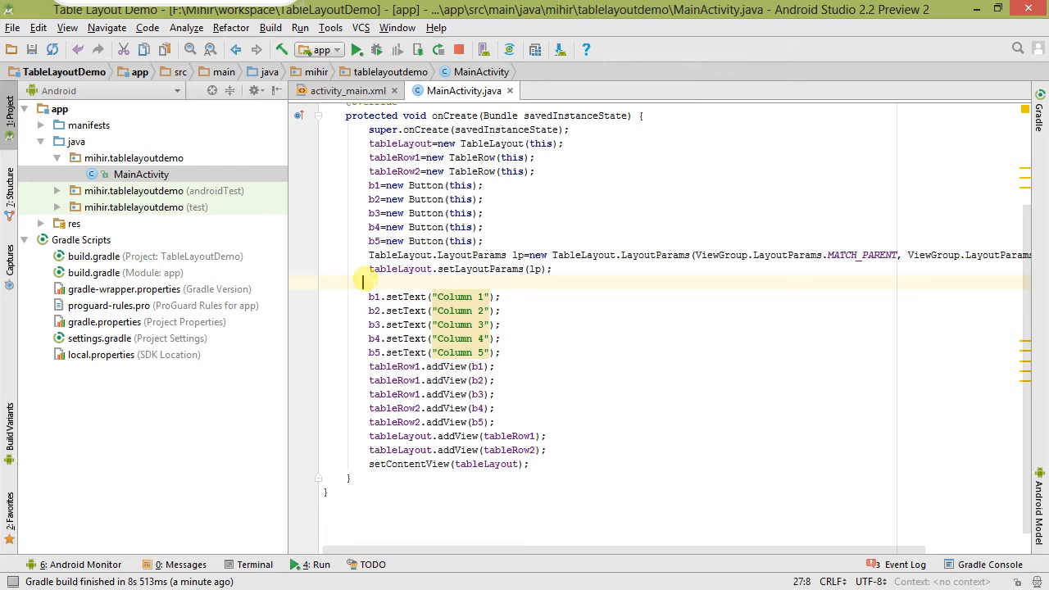
- Declare TableRow.LayoutParams lp2 = new TableRow.LayoutParams() and set lp2.span=2
type("LayoutParams")
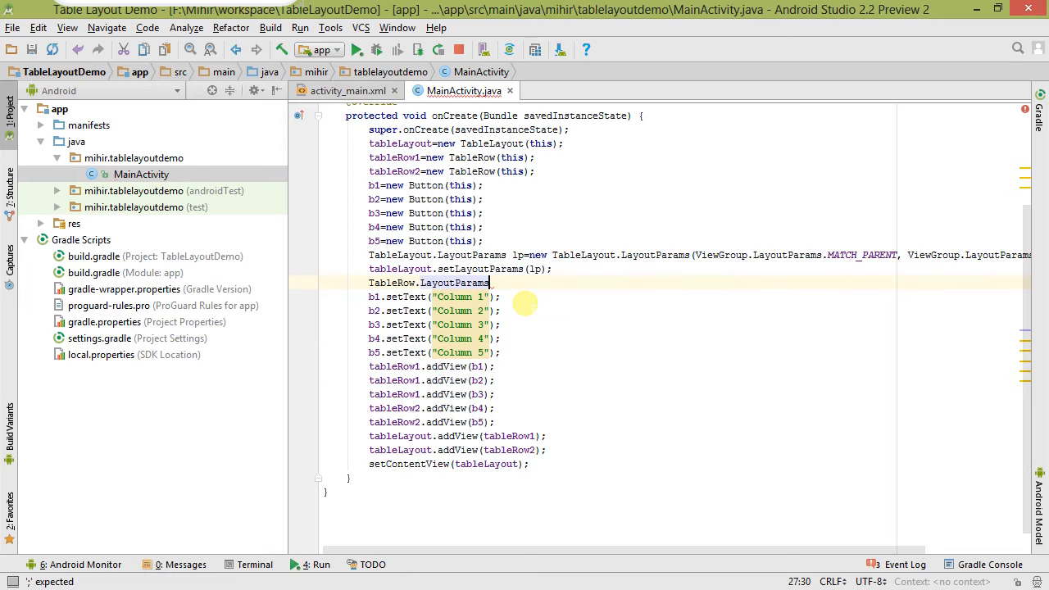
type("lp2=")
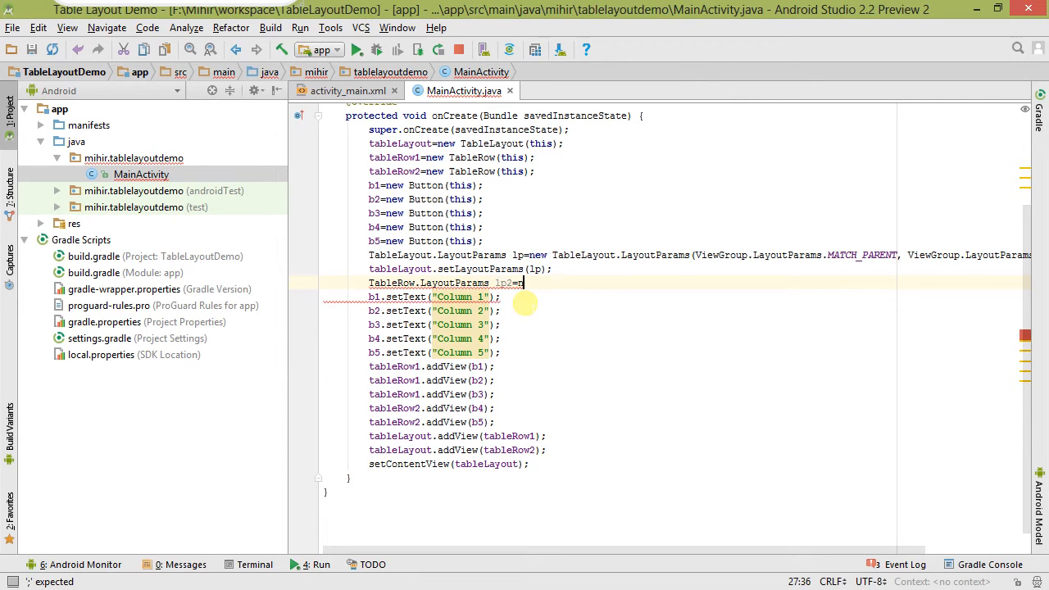
type("new TableRow.LayoutParams(")
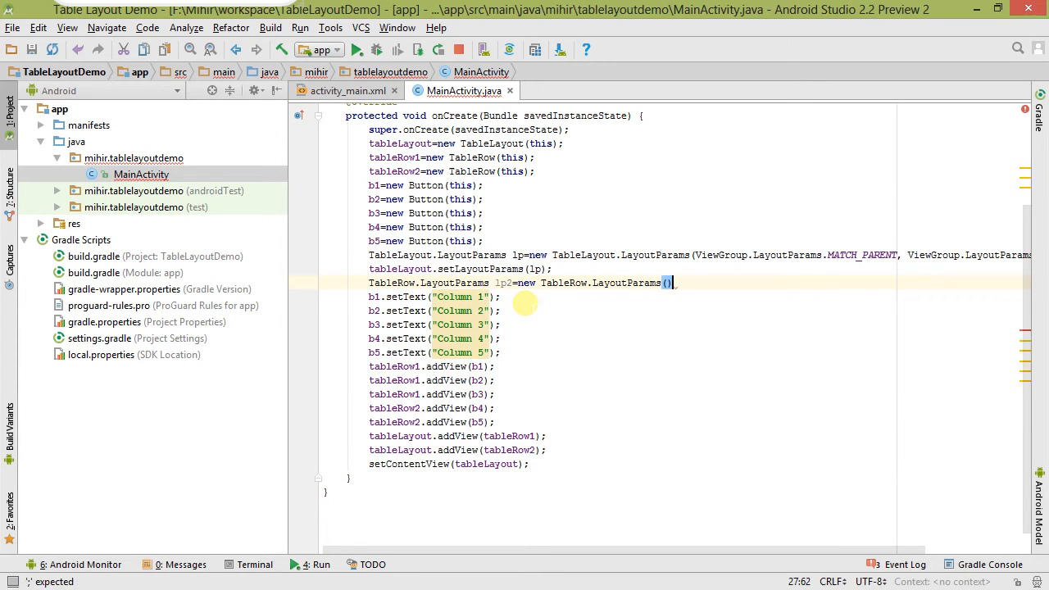
type("lp2.span")
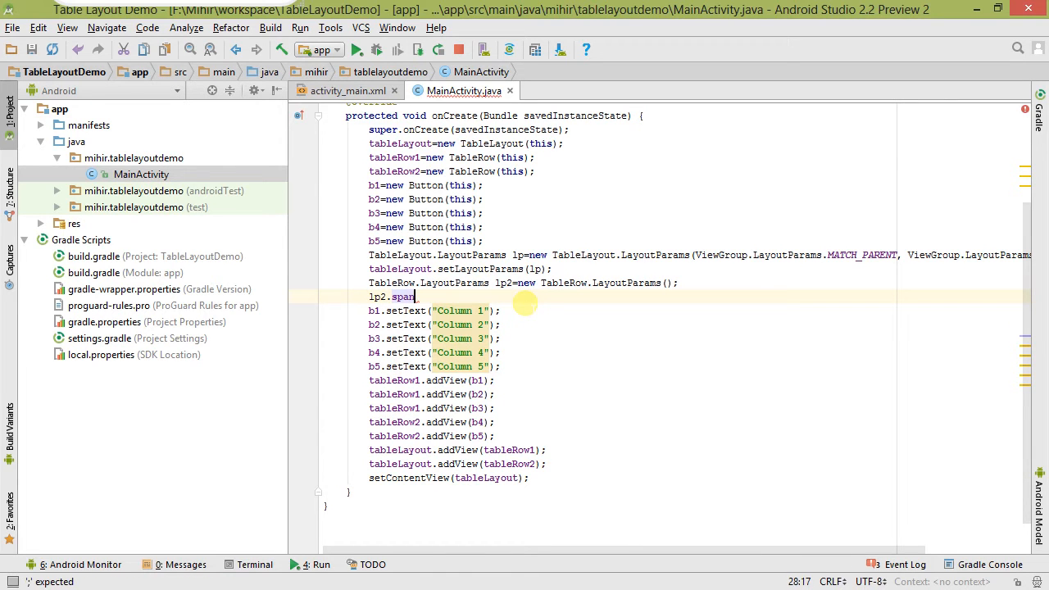
type("=")
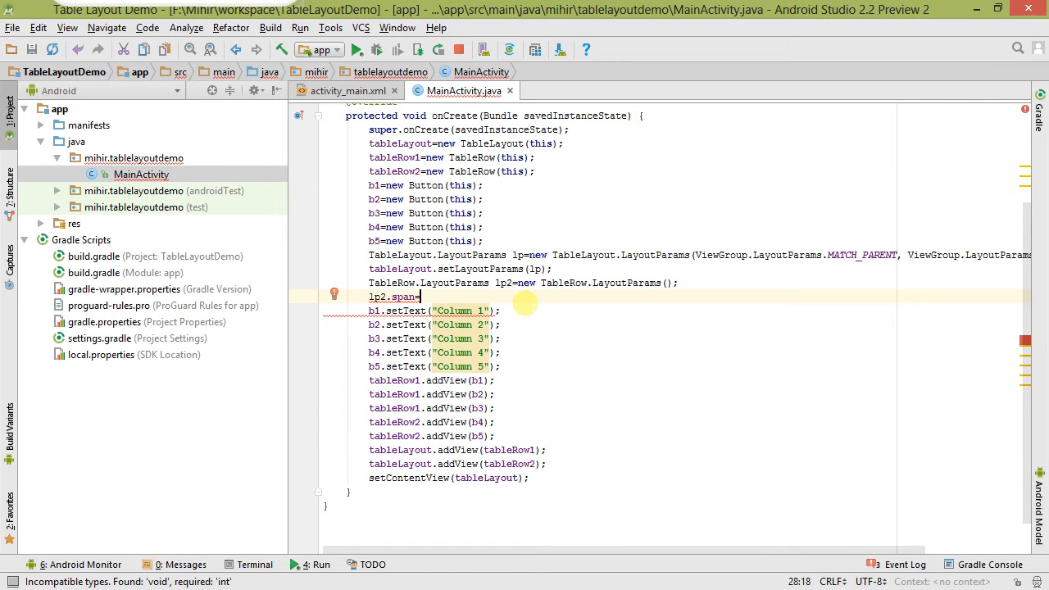
type("2;")
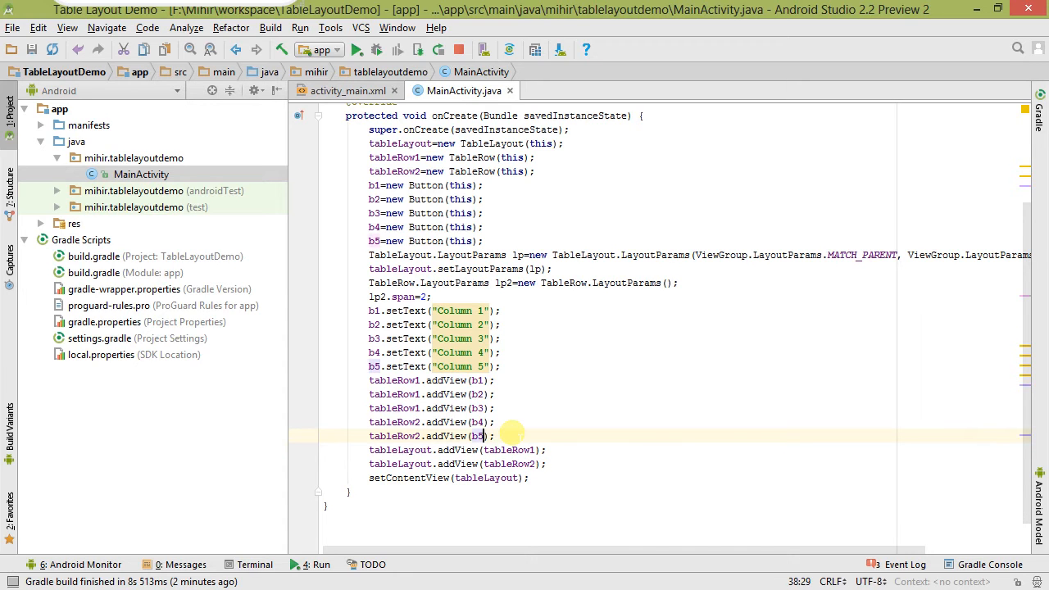
- Apply lp2 to the fifth button in tableRow2.addView(b5, lp2)
type(",1")
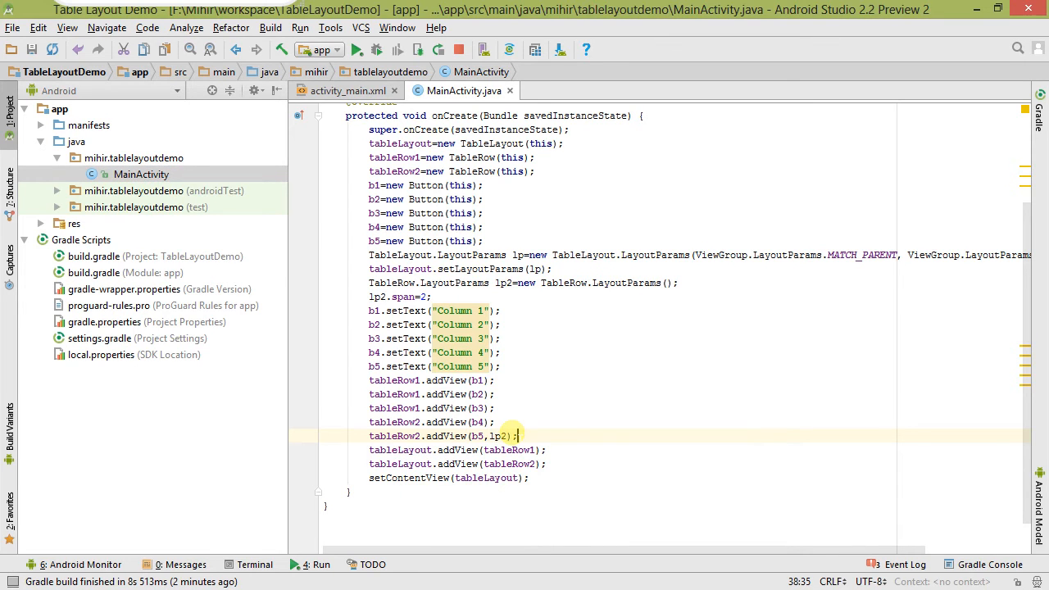
mouse_move(571, 430)
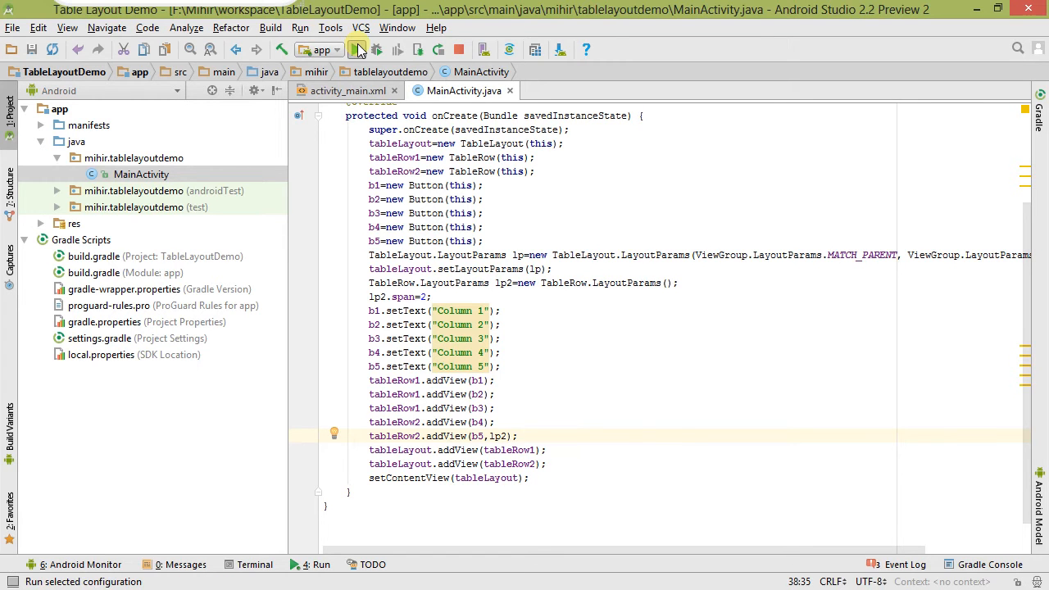
- Run the spanning-button version on the Xiaomi Redmi 3S phone
left_click(358, 49)
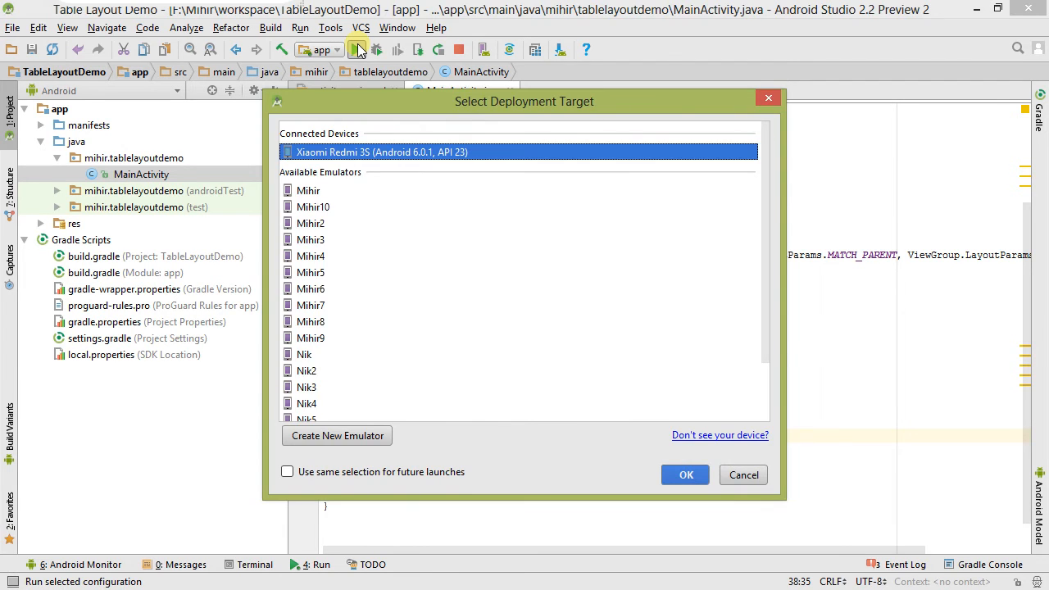
left_click(685, 475)
type("lp2.sp")
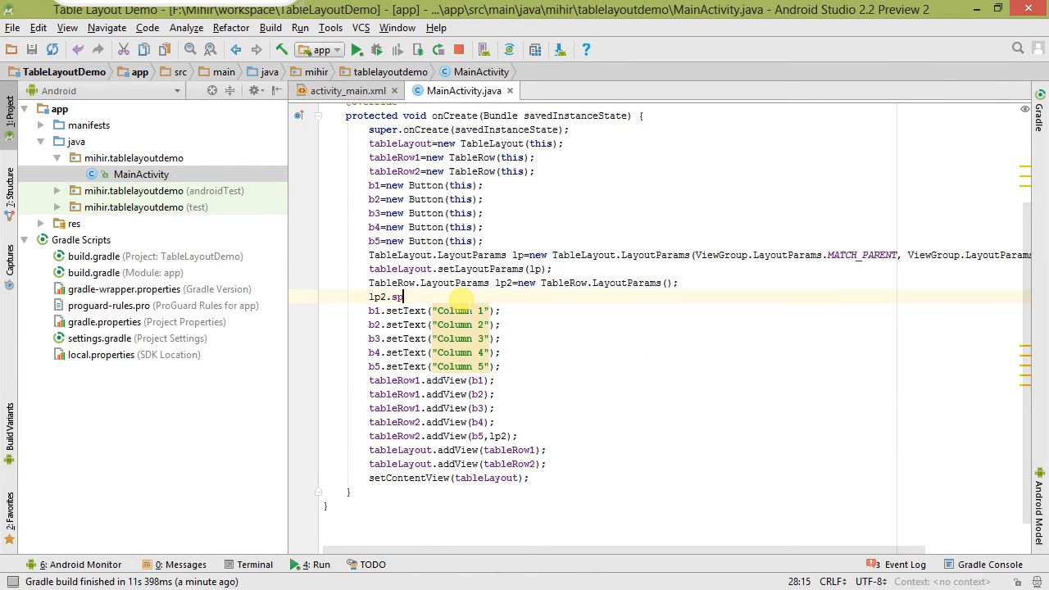
- Replace lp2.span=2 with lp2.column=3 for the fifth button
type("col")
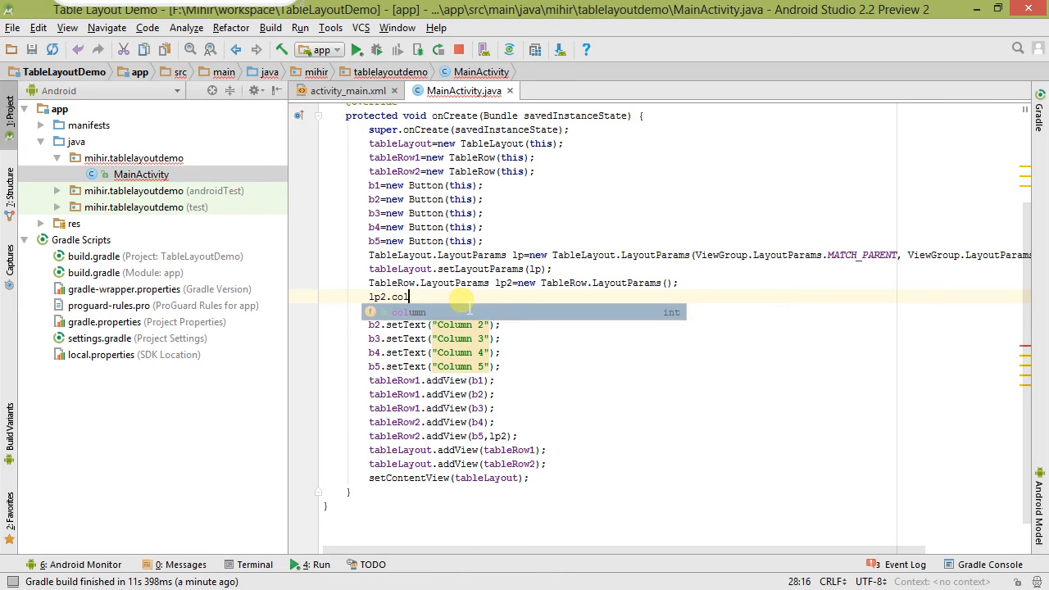
type("umn=")
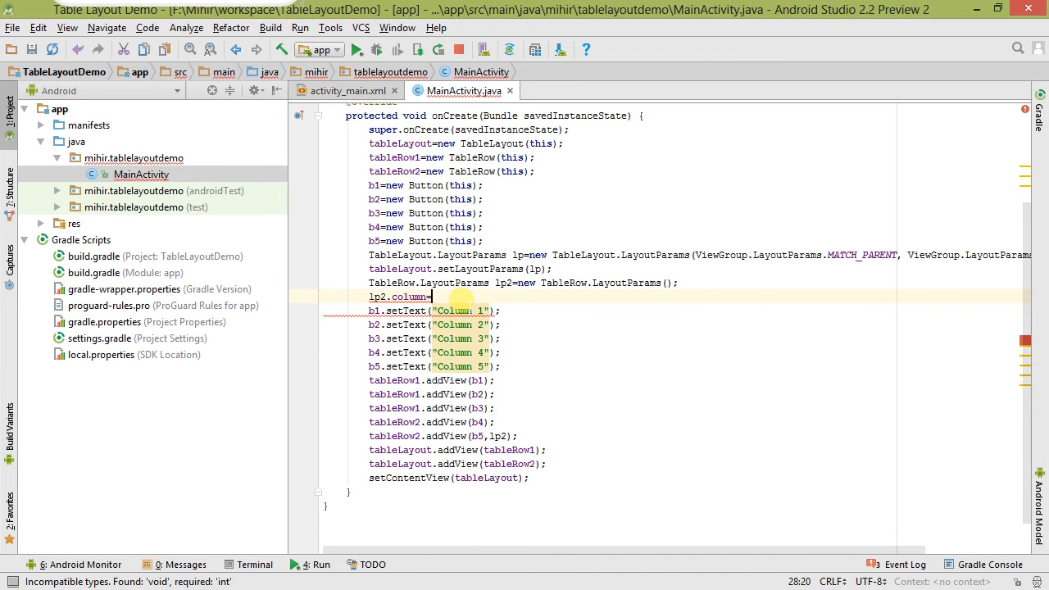
type("2;")
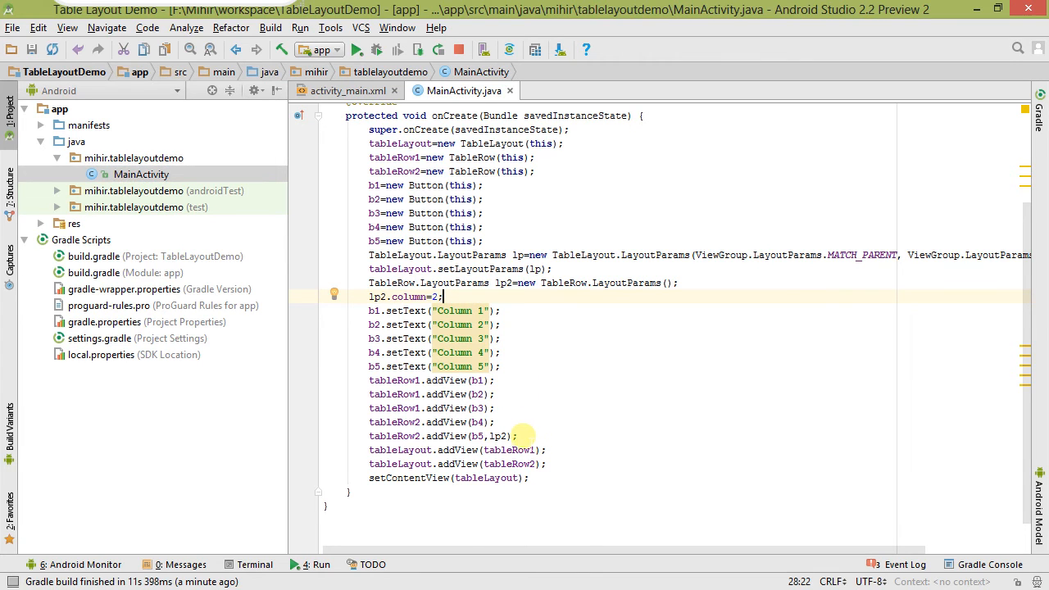
left_click(517, 436)
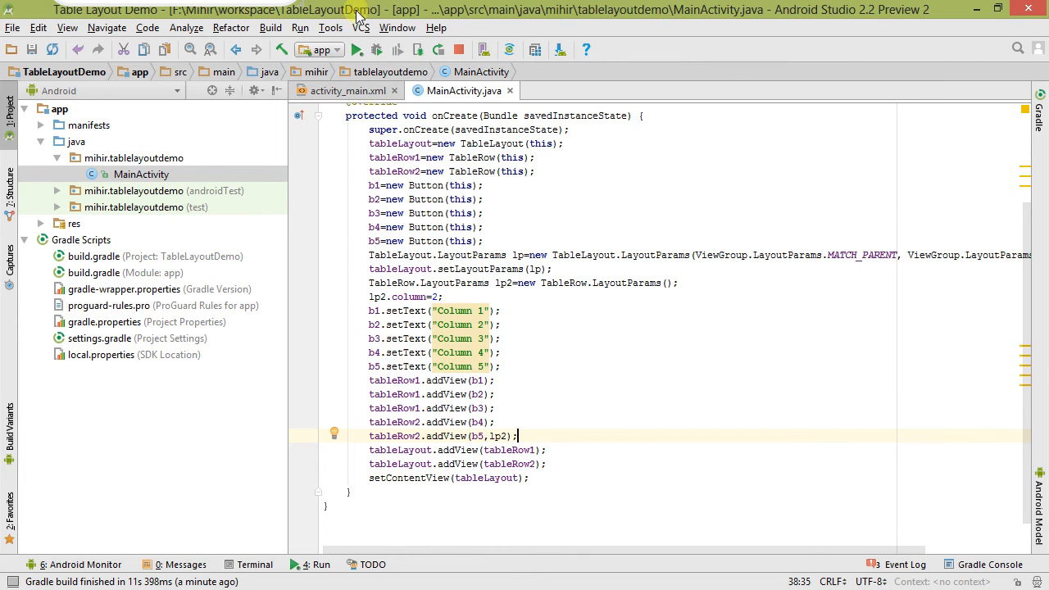
left_click(442, 296)
type("3")
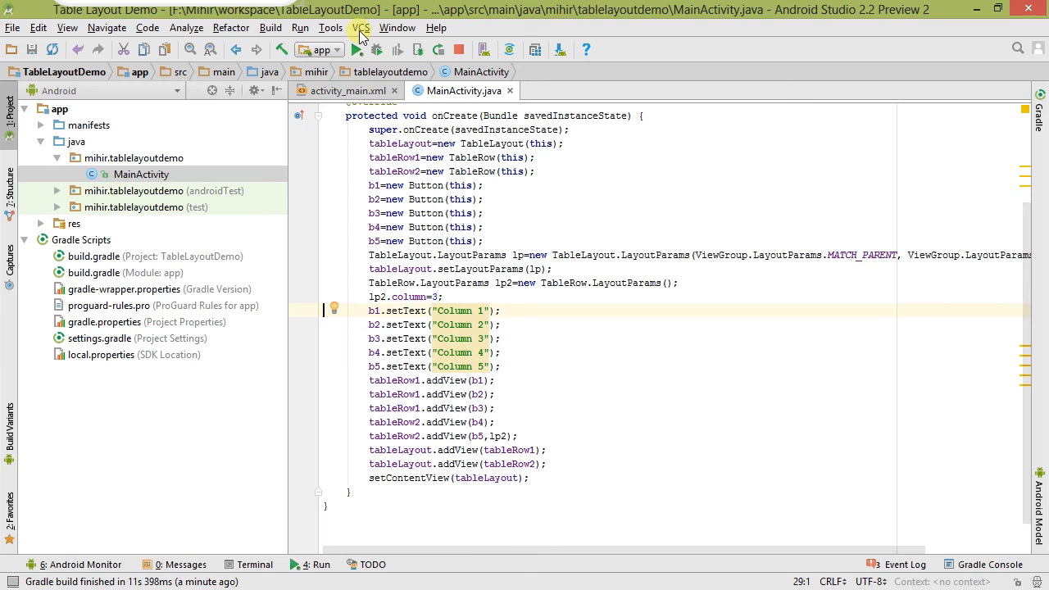
- Run the column-index version on the connected Xiaomi phone
left_click(357, 50)
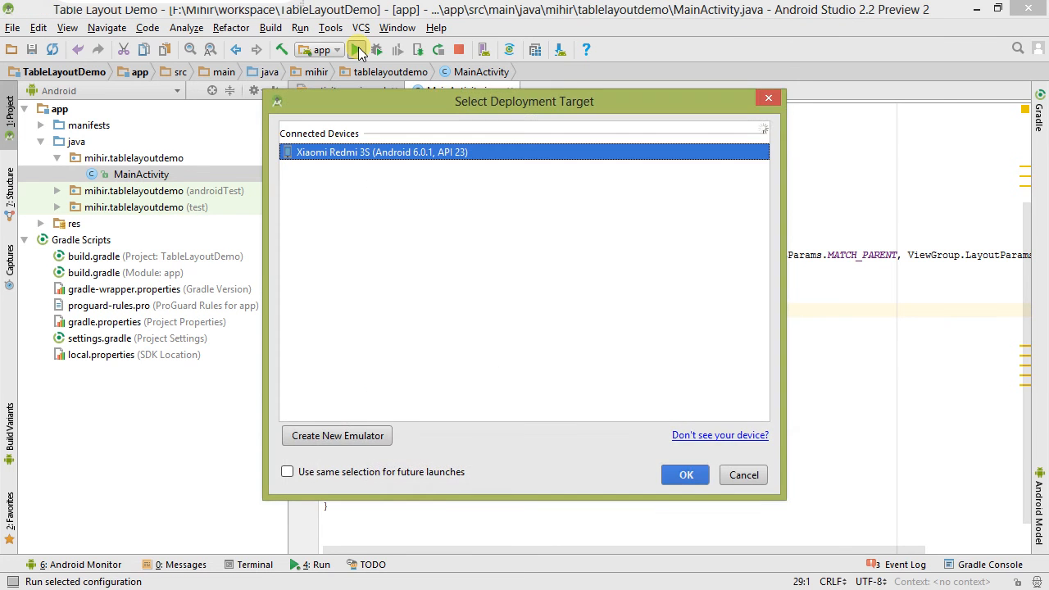
left_click(685, 476)
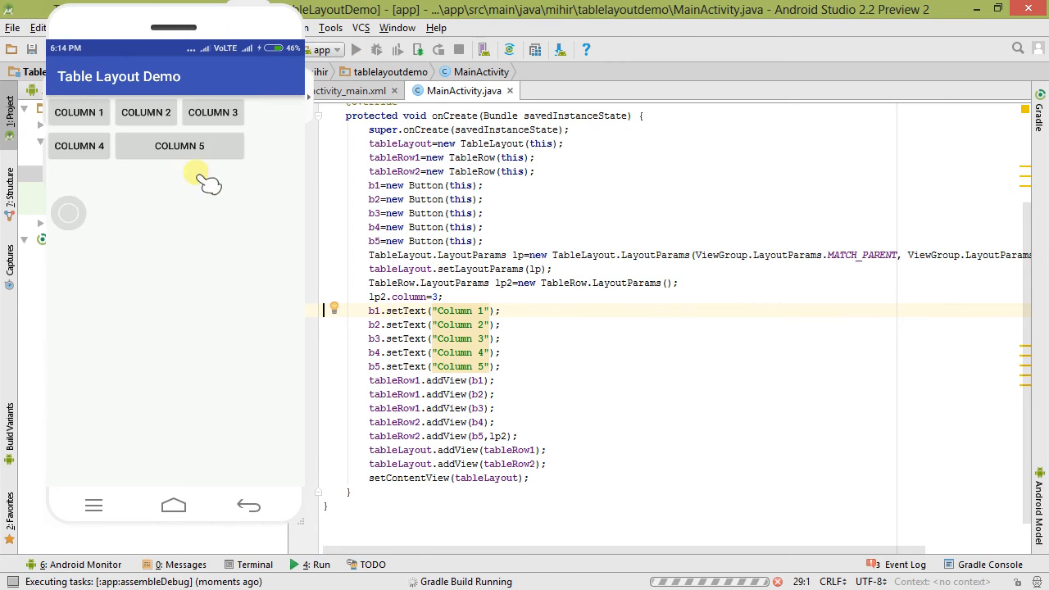
mouse_move(229, 210)
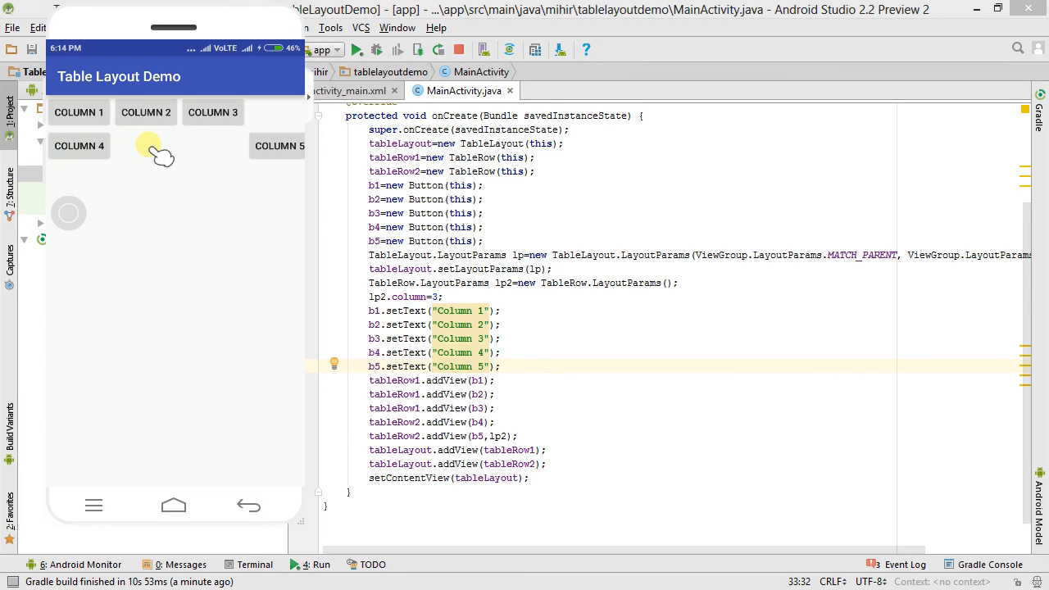
mouse_move(276, 162)
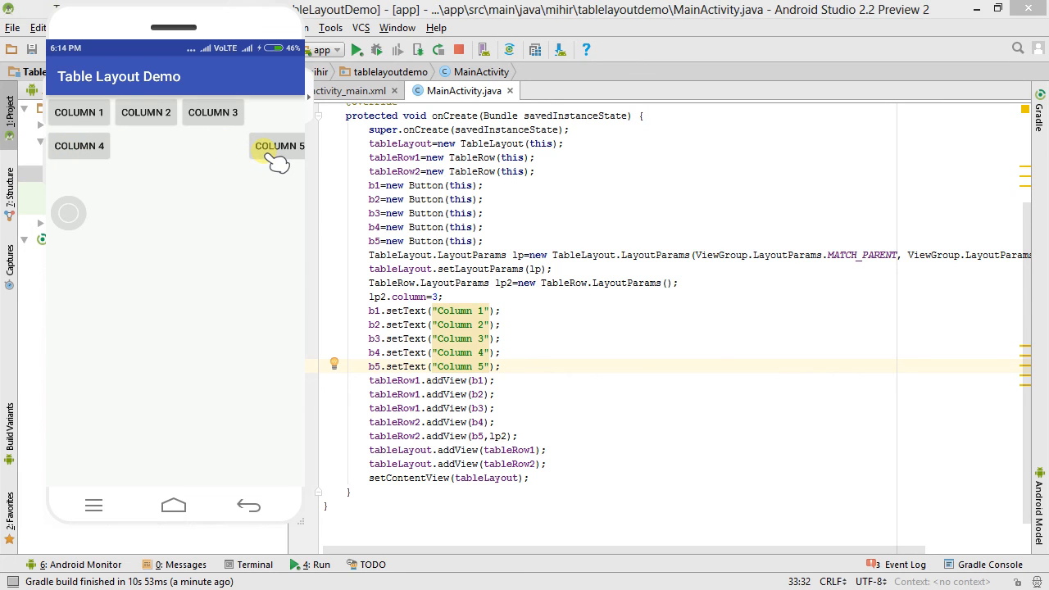